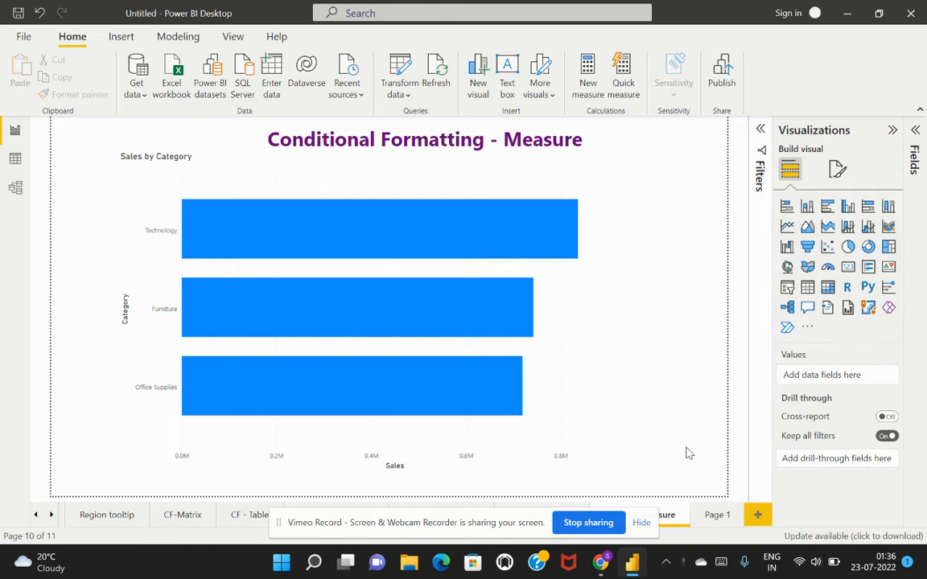
{"action": "mouse_move", "coordinate": [422, 199]}
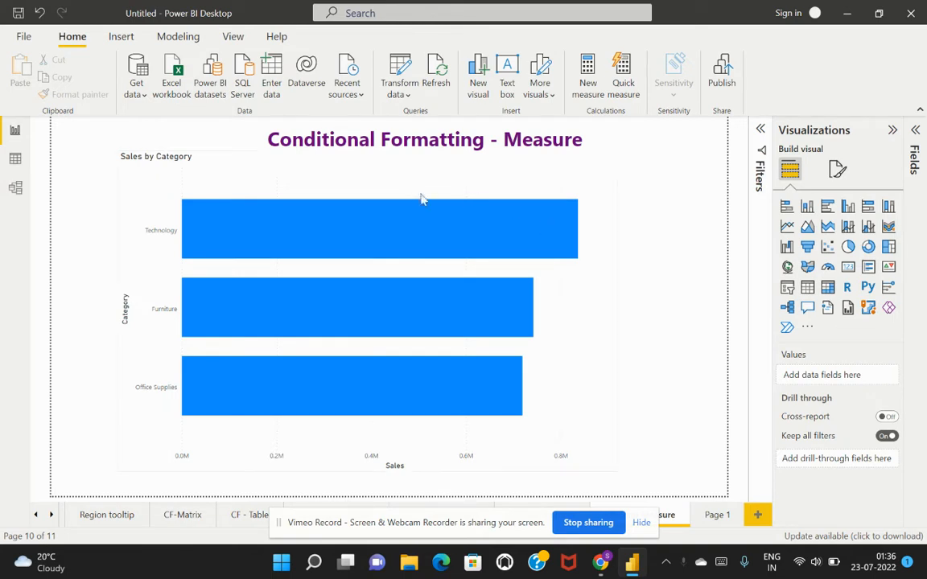
Select the Sales by Category bar chart on the report page
{"action": "left_click", "coordinate": [358, 307]}
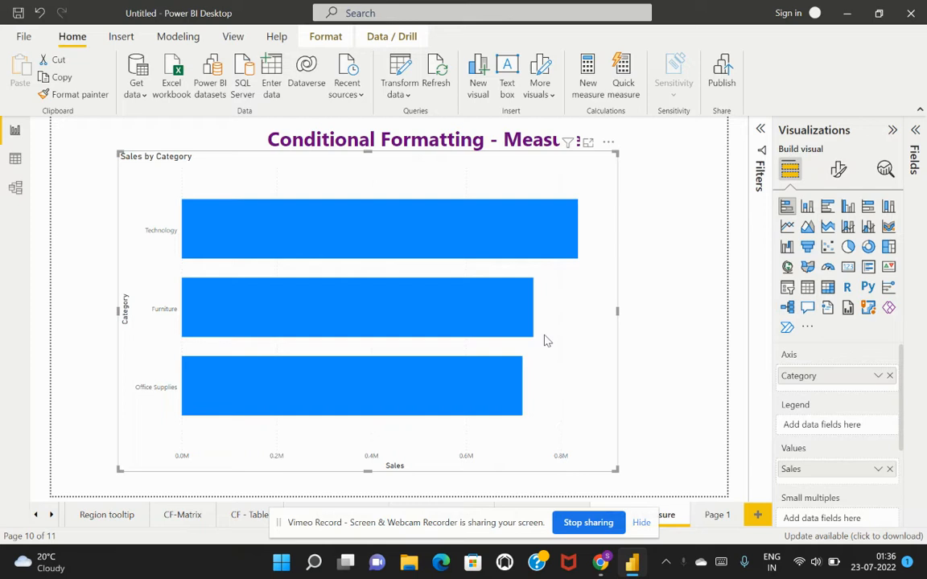
{"action": "mouse_move", "coordinate": [148, 185]}
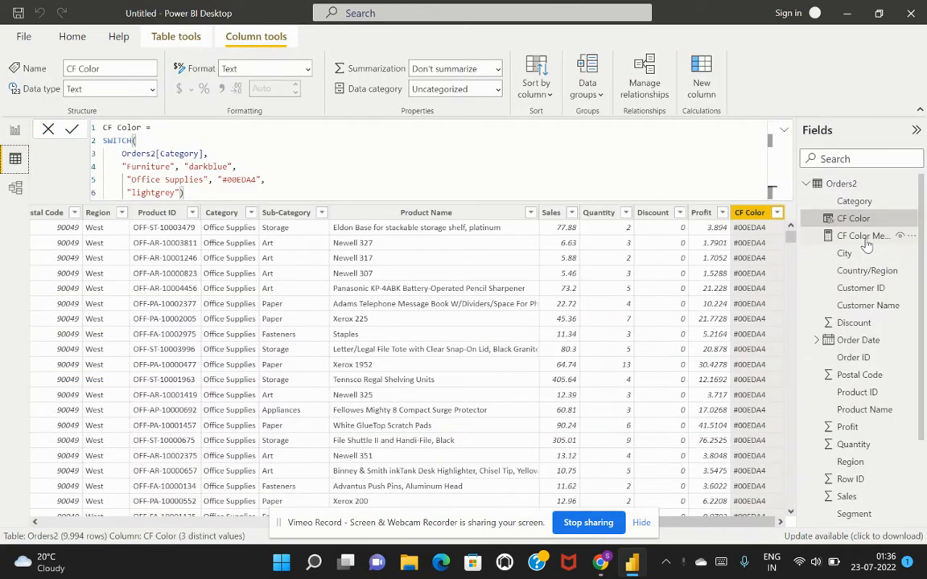
Select CF Color Measure to show its MAXX(Orders2, SWITCH(...)) formula
{"action": "left_click", "coordinate": [863, 235]}
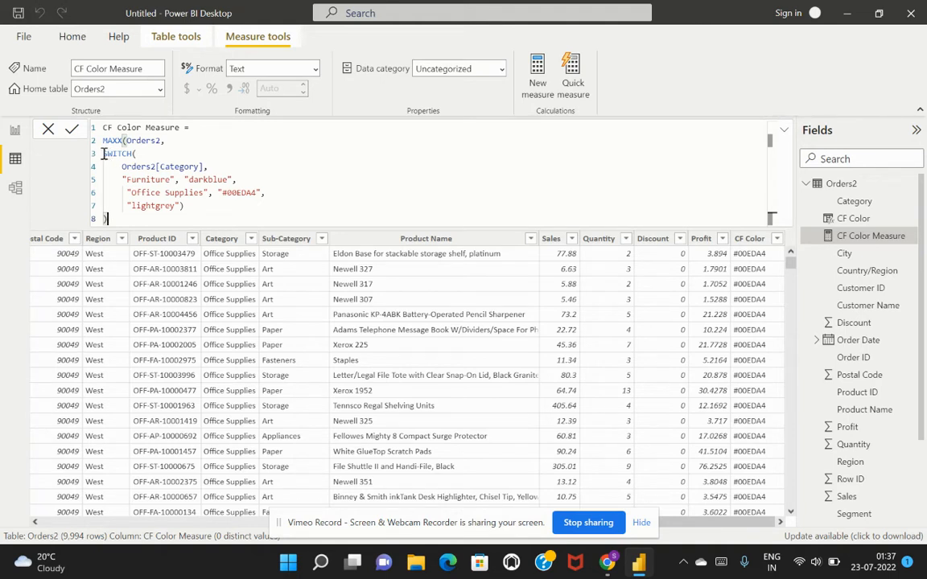
{"action": "left_click_drag", "start_coordinate": [103, 153], "coordinate": [184, 212]}
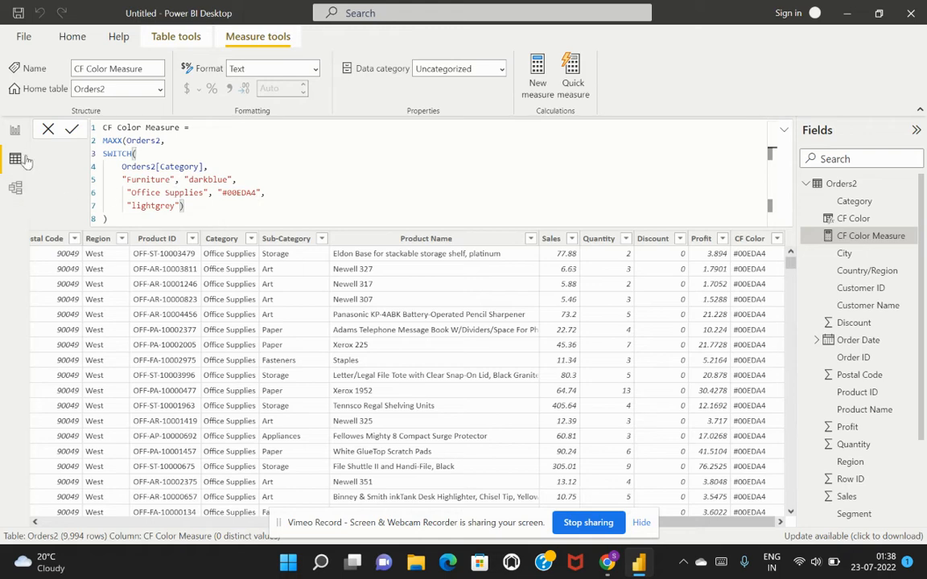
Return to Report view and expand the chart's Bars colour formatting settings
{"action": "left_click", "coordinate": [14, 130]}
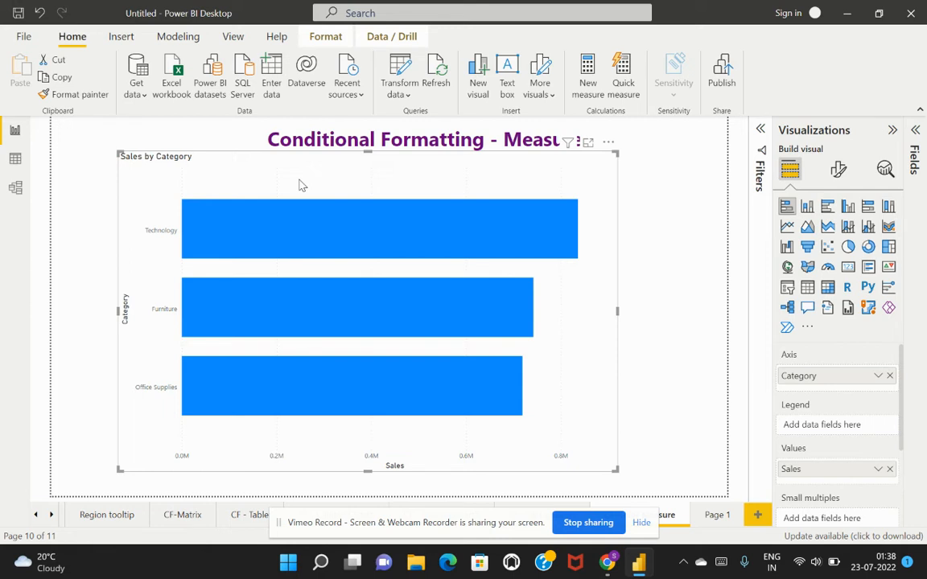
{"action": "mouse_move", "coordinate": [317, 181]}
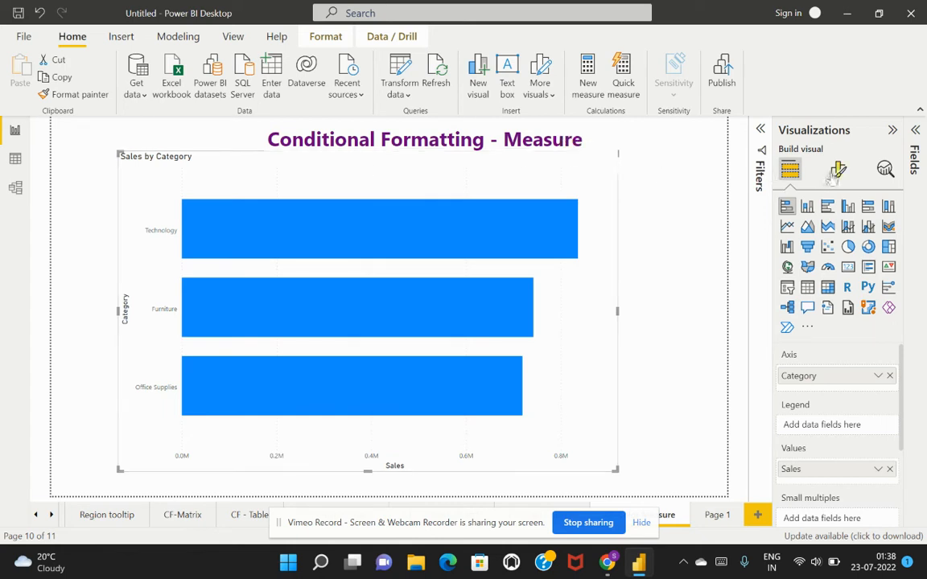
{"action": "left_click", "coordinate": [838, 169]}
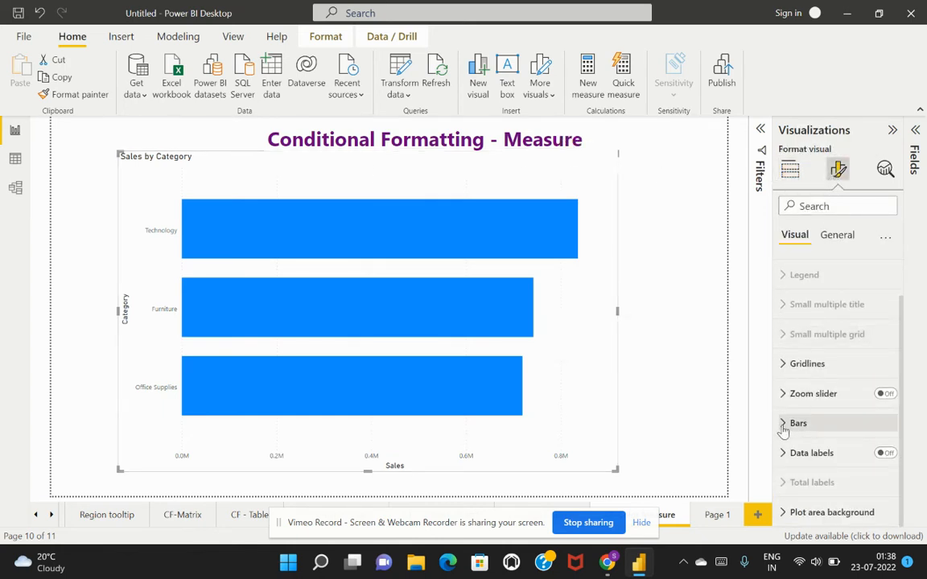
{"action": "left_click", "coordinate": [798, 422]}
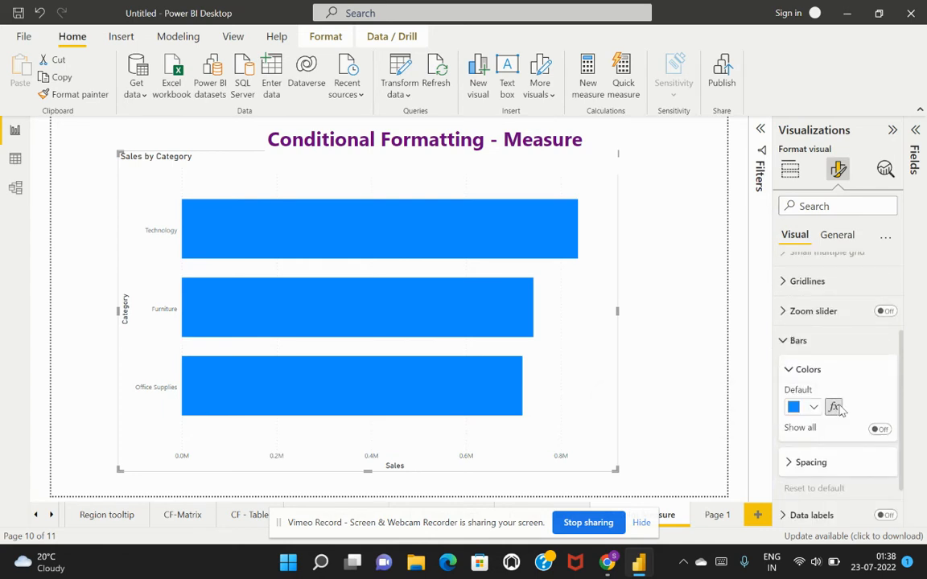
Colour the bars by field value using CF Color Measure
{"action": "left_click", "coordinate": [833, 406]}
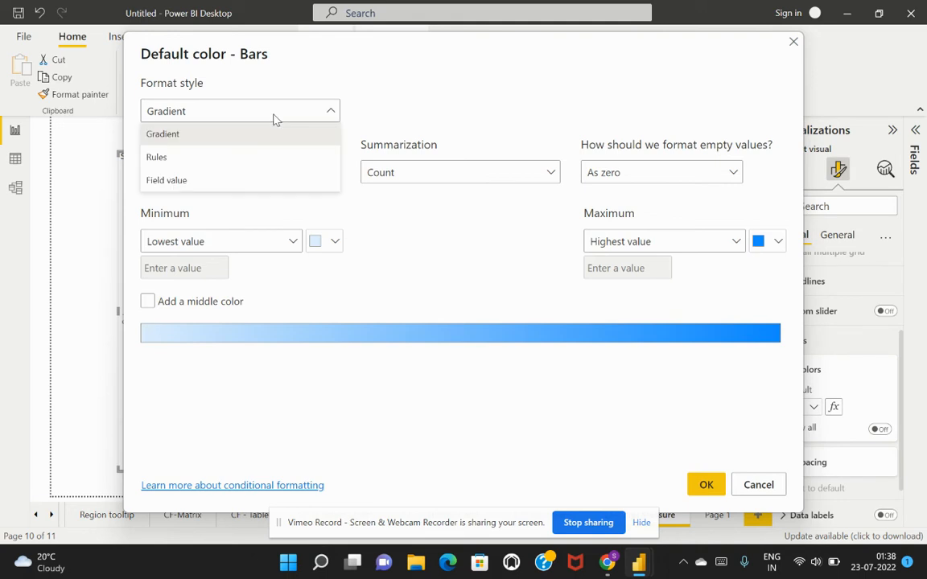
{"action": "mouse_move", "coordinate": [246, 180]}
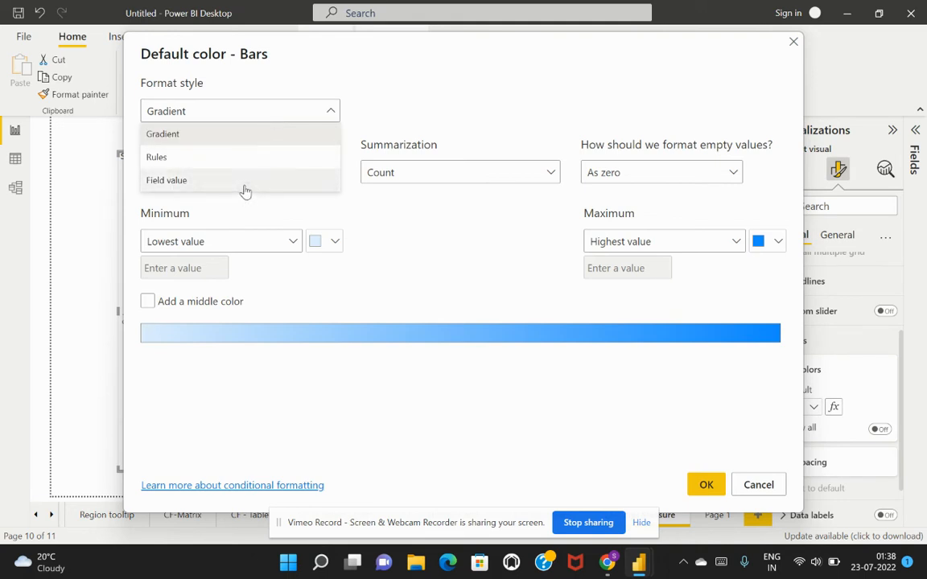
{"action": "left_click", "coordinate": [166, 180]}
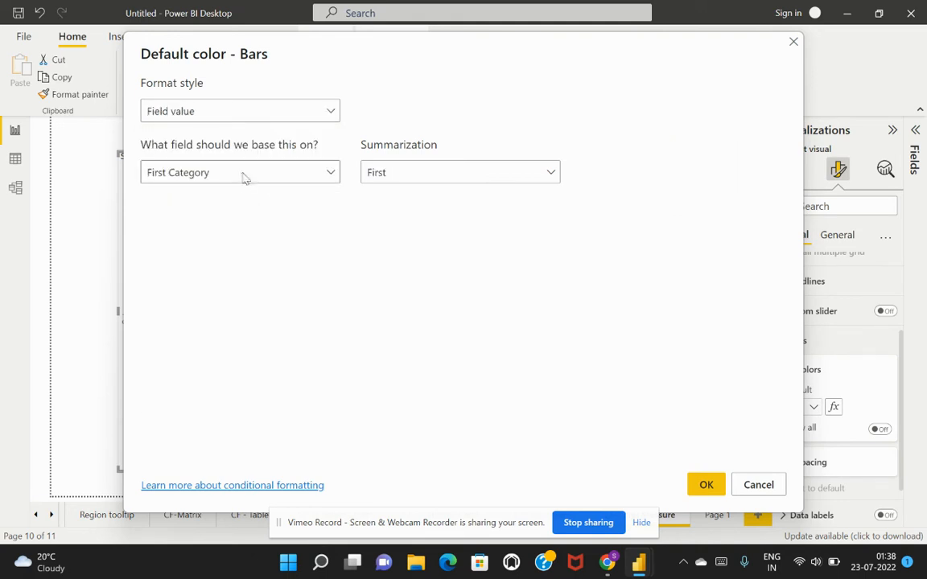
{"action": "left_click", "coordinate": [240, 172]}
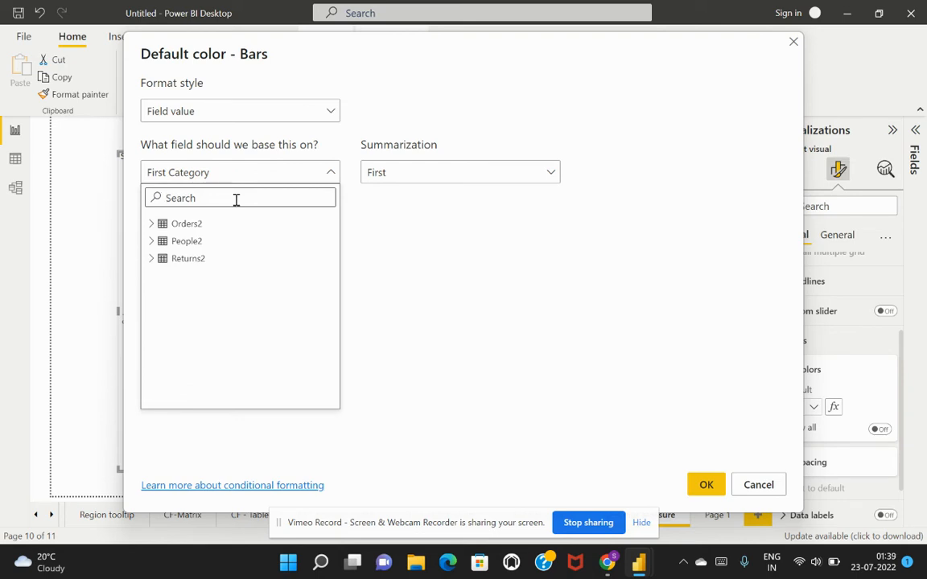
{"action": "type", "text": "CF"}
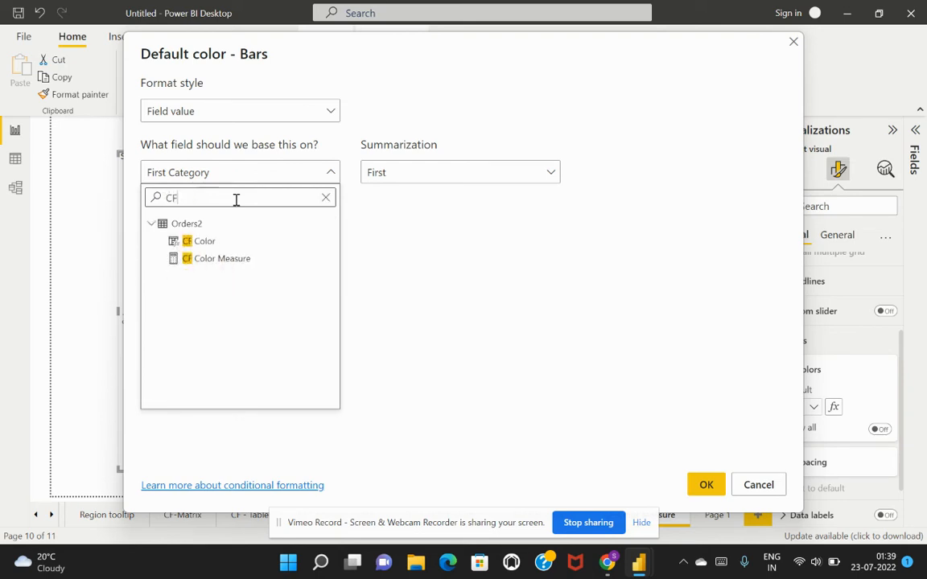
{"action": "left_click", "coordinate": [221, 258]}
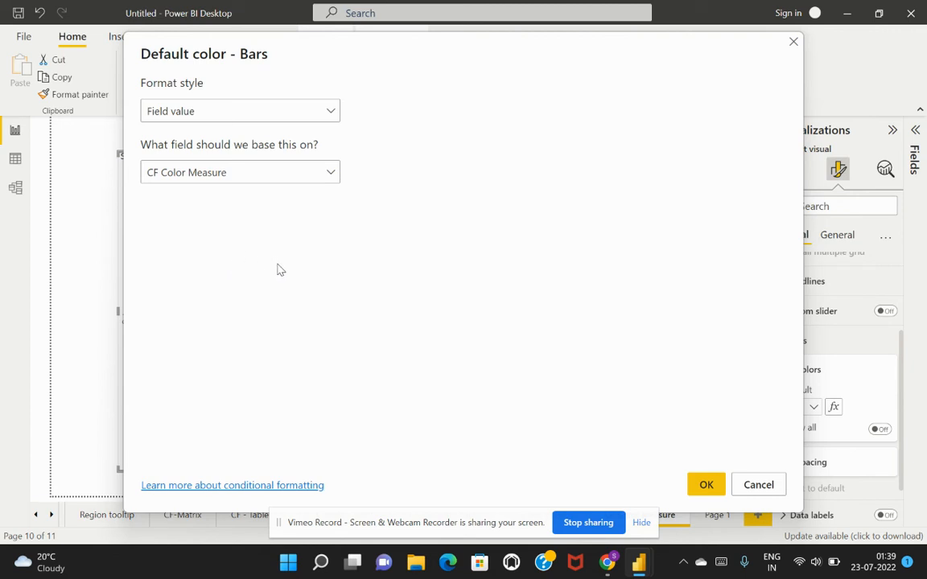
{"action": "mouse_move", "coordinate": [477, 395]}
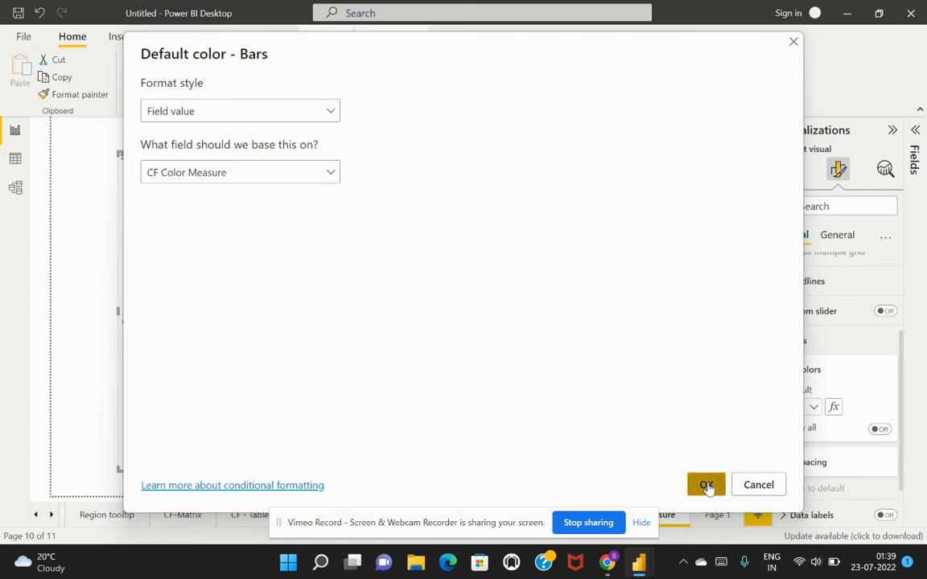
{"action": "left_click", "coordinate": [705, 484]}
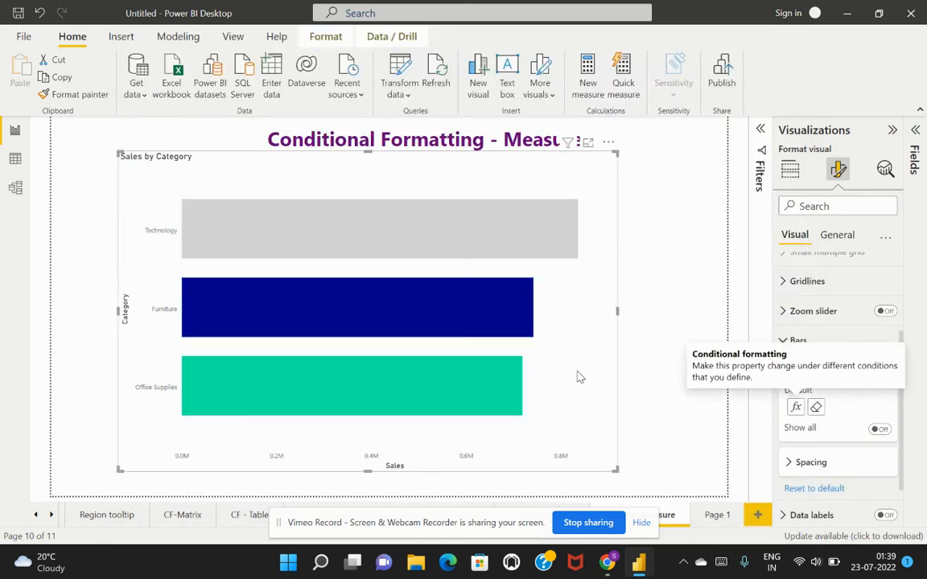